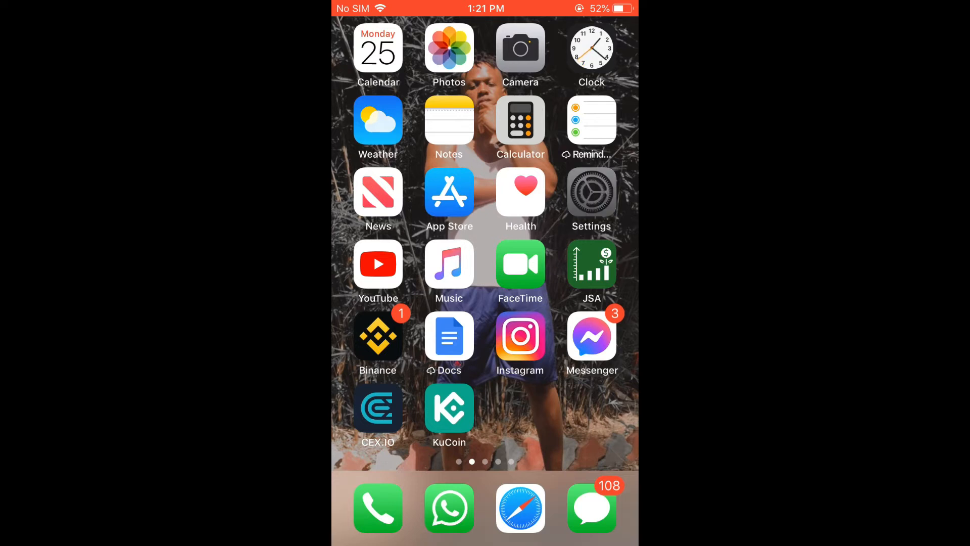
- Open the device's Settings app from the home screen
{"action": "left_click", "coordinate": [591, 191]}
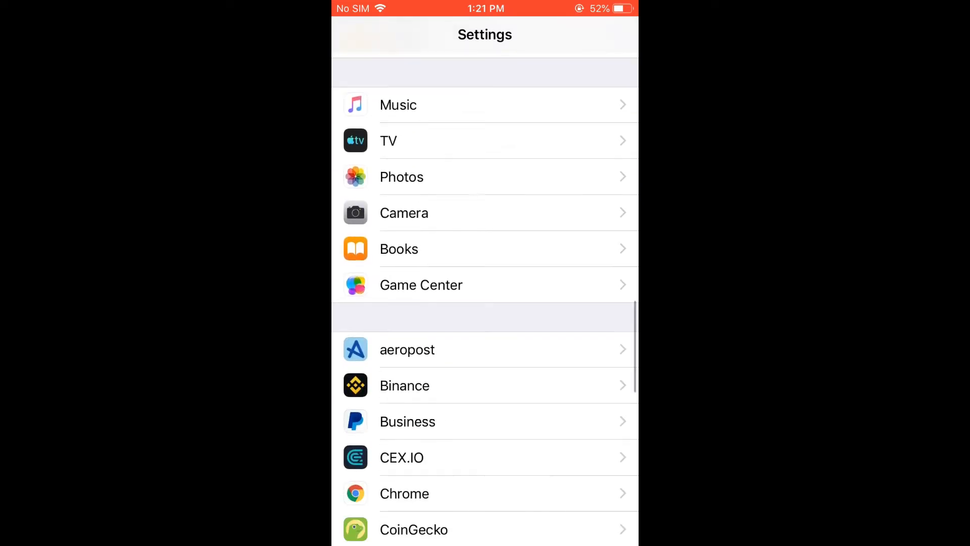
- Set WhatsApp's Photos access to Read and Write, then launch WhatsApp from the dock
{"action": "scroll", "scroll_direction": "down", "scroll_amount": 3}
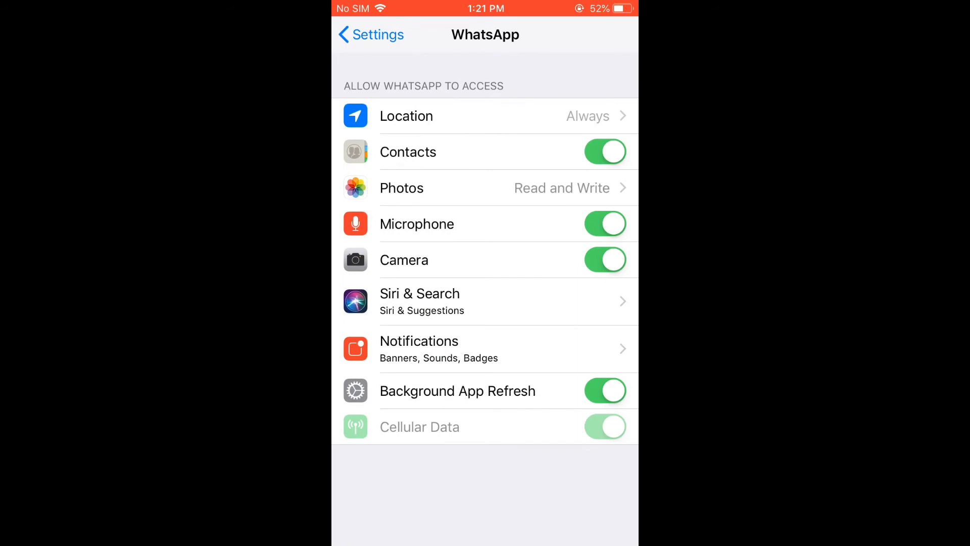
{"action": "left_click", "coordinate": [484, 188]}
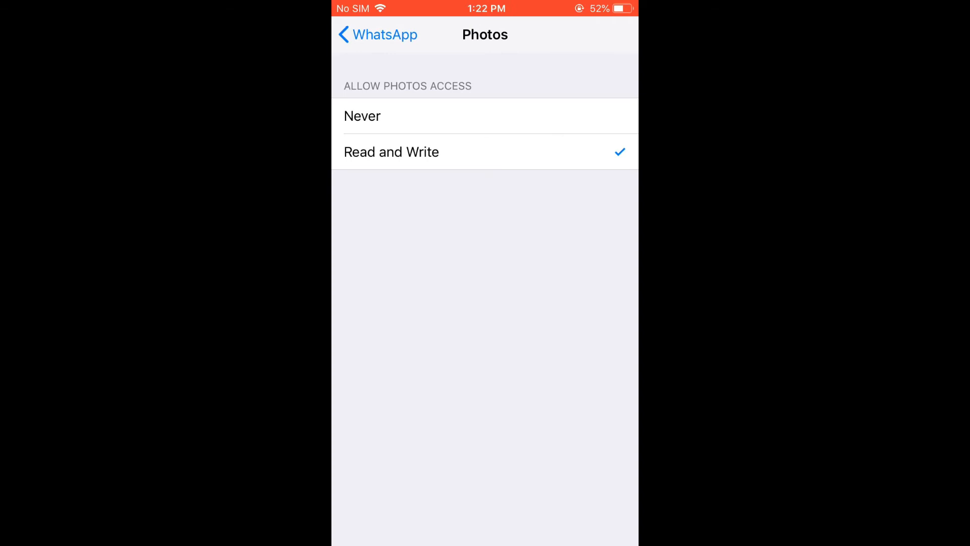
{"action": "left_click", "coordinate": [377, 34]}
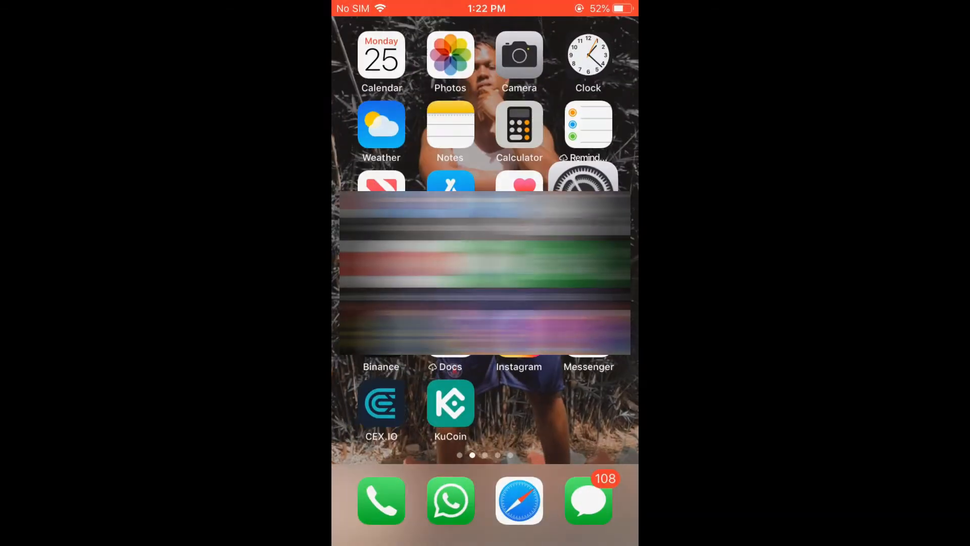
{"action": "left_click", "coordinate": [450, 500]}
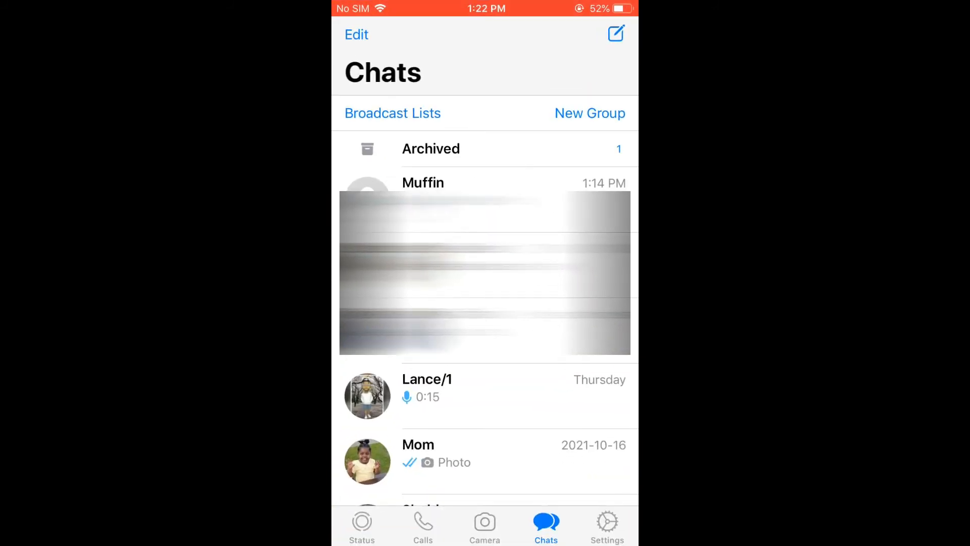
- Open WhatsApp's own Settings tab listing Account, Chats, Notifications and Storage and Data
{"action": "left_click", "coordinate": [607, 522]}
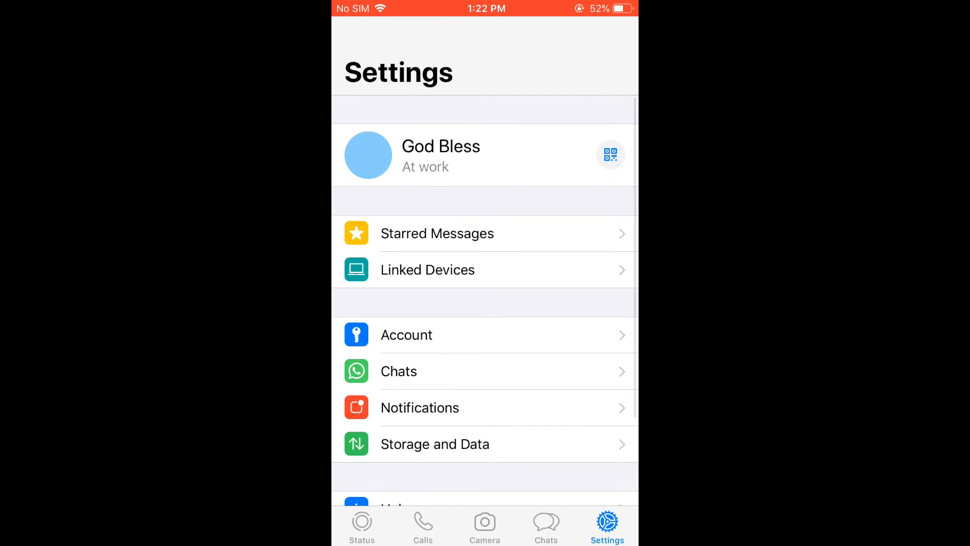